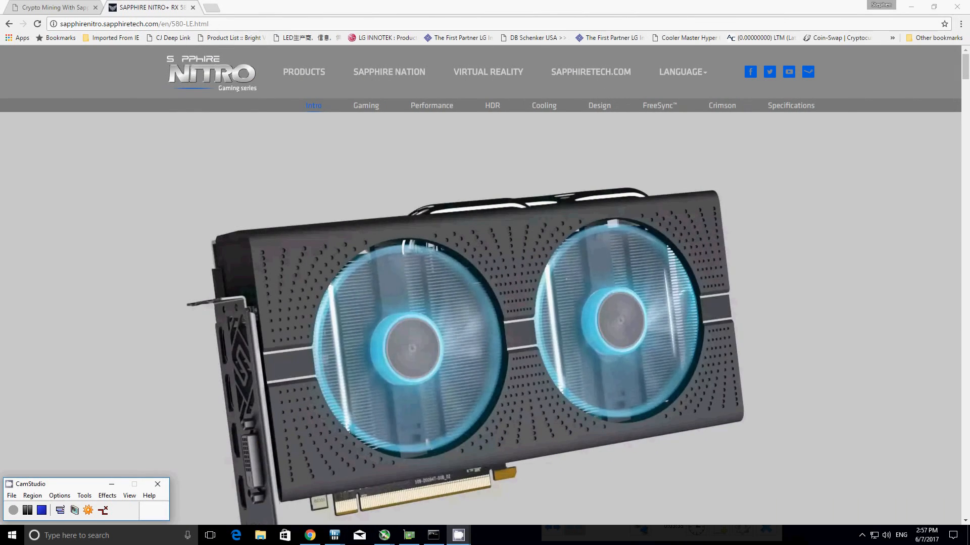
mouse_move(105, 114)
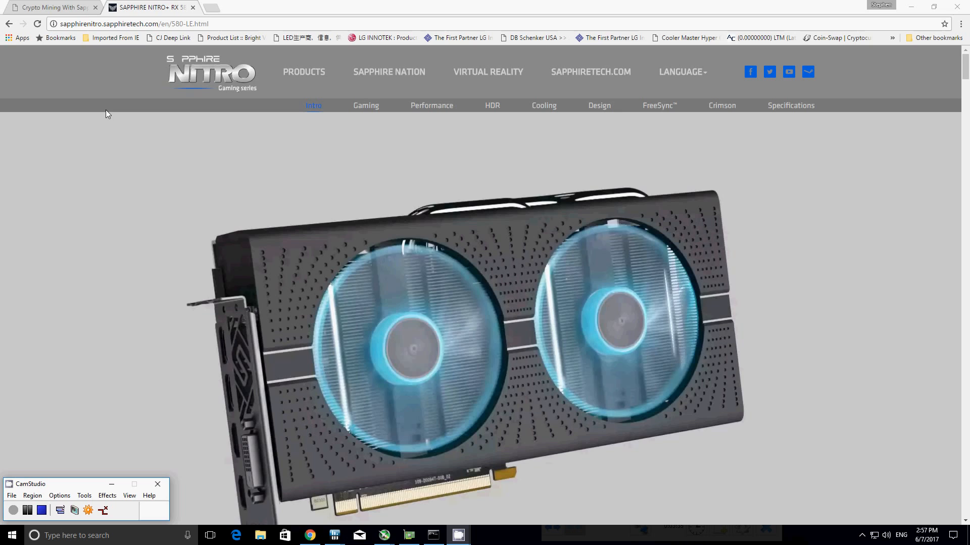
mouse_move(52, 7)
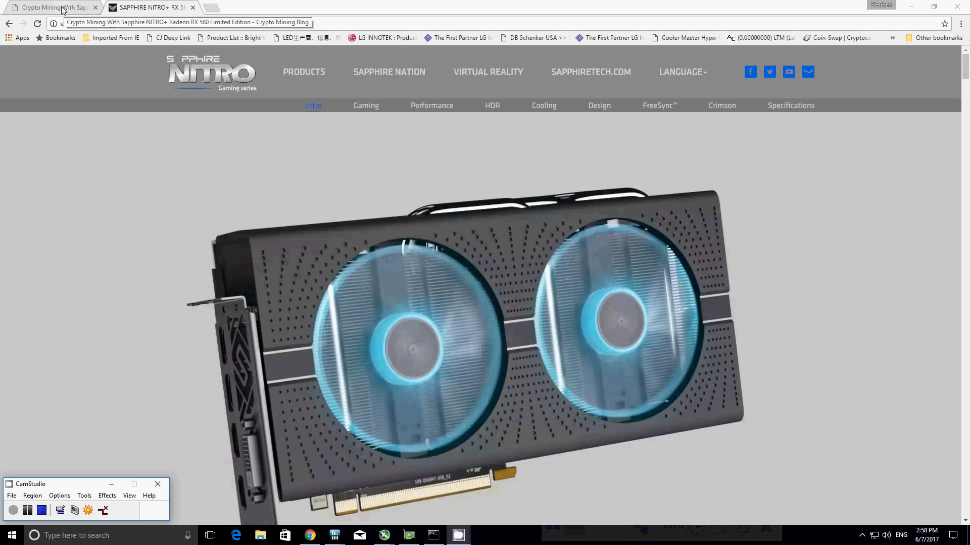
Switch to the Crypto Mining Blog review of the Sapphire NITRO+ RX 580 Limited Edition
click(52, 7)
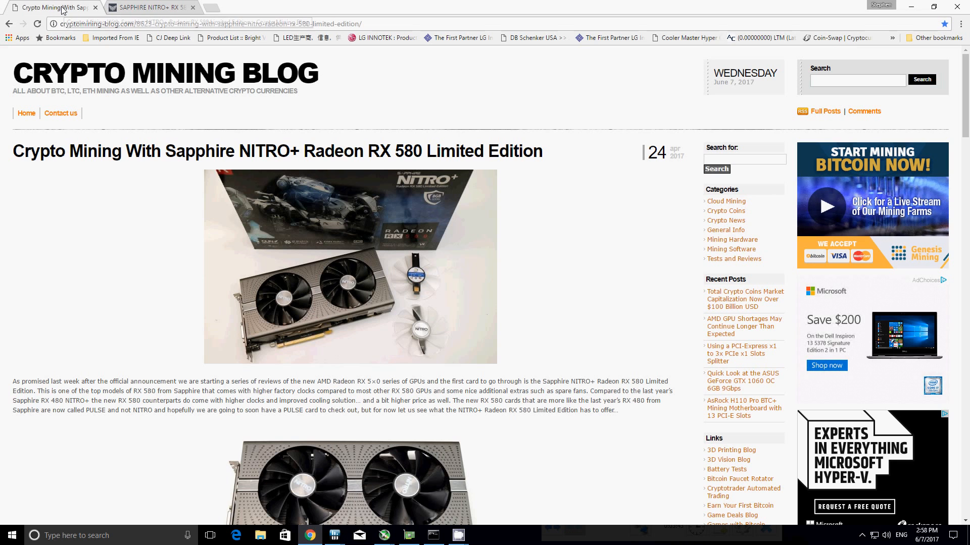
mouse_move(120, 214)
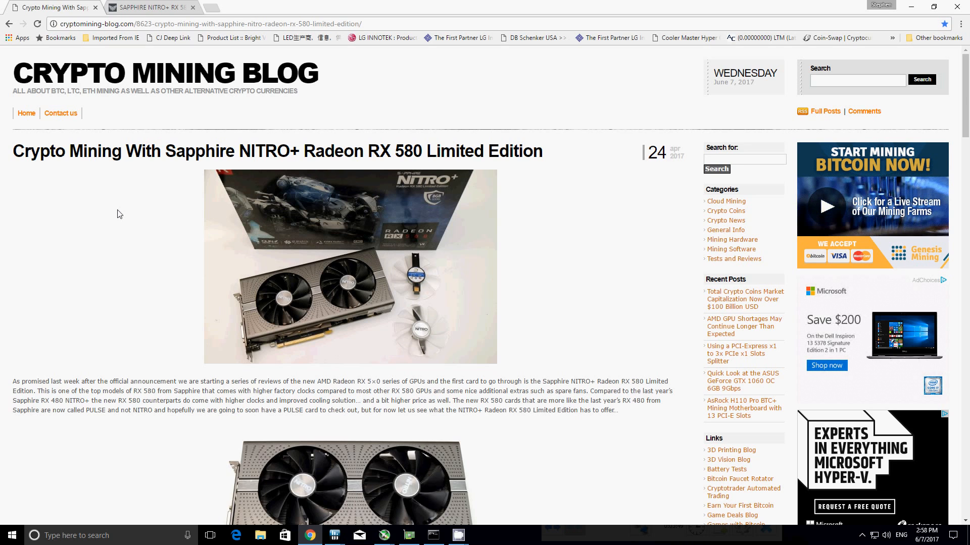
Scroll through the review's specs, GPU-Z readings and Ethereum benchmarks, then back to the specifications
scroll(down, 3)
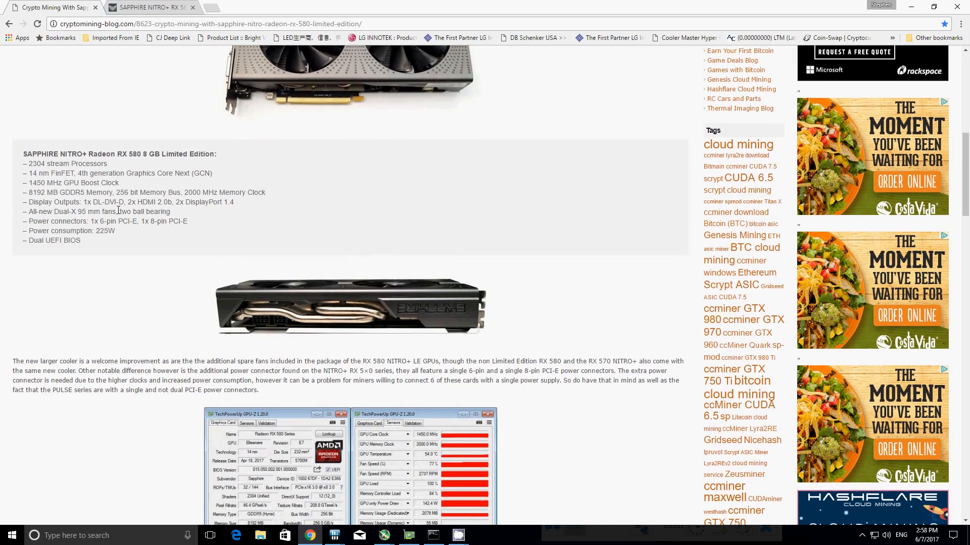
scroll(down, 3)
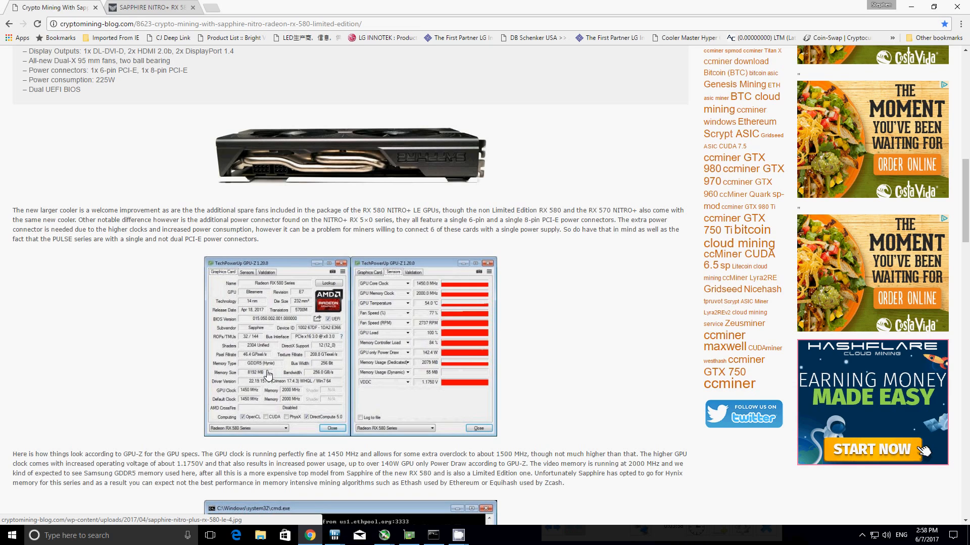
mouse_move(175, 371)
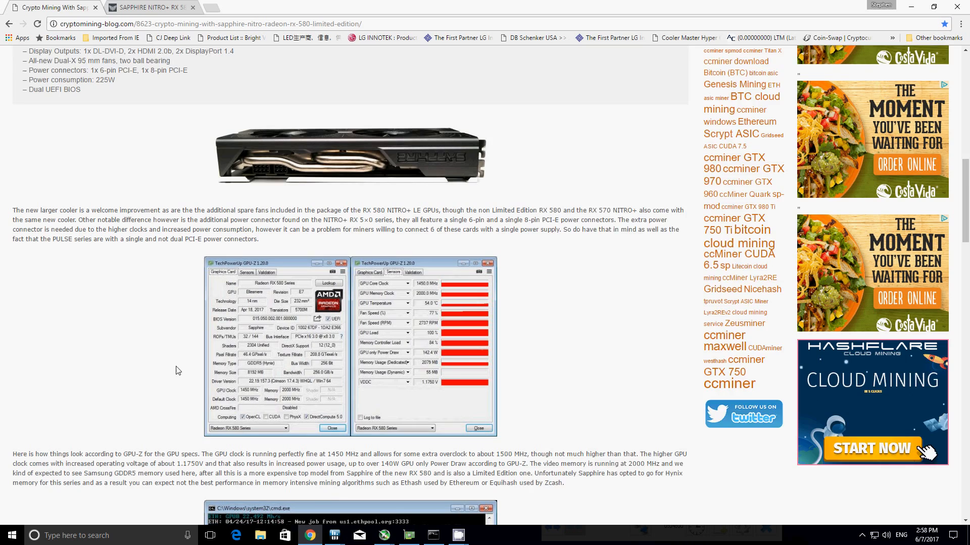
scroll(down, 3)
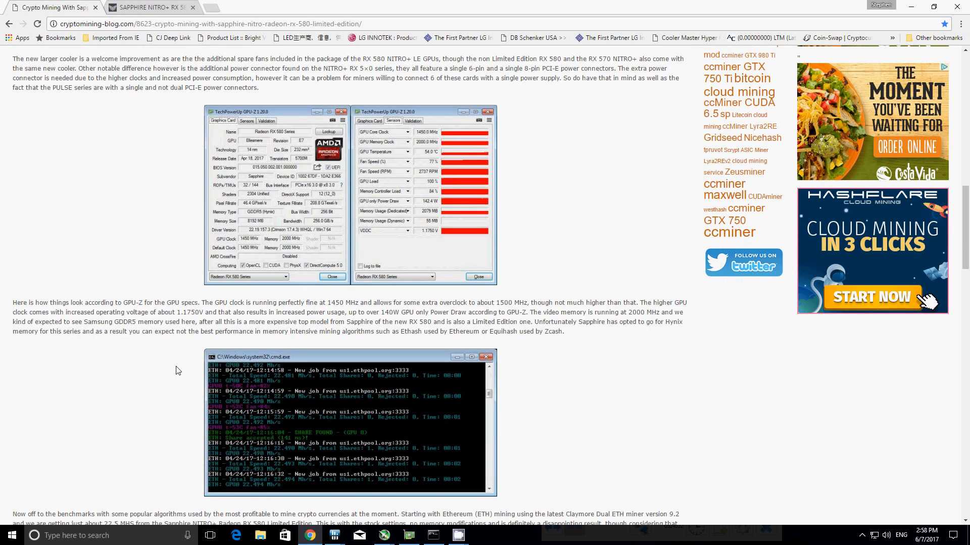
scroll(down, 3)
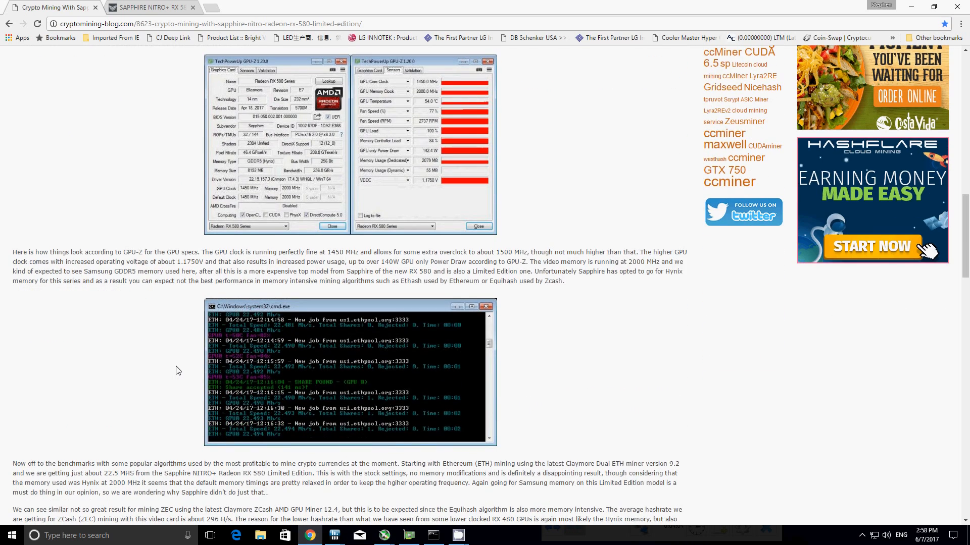
mouse_move(242, 384)
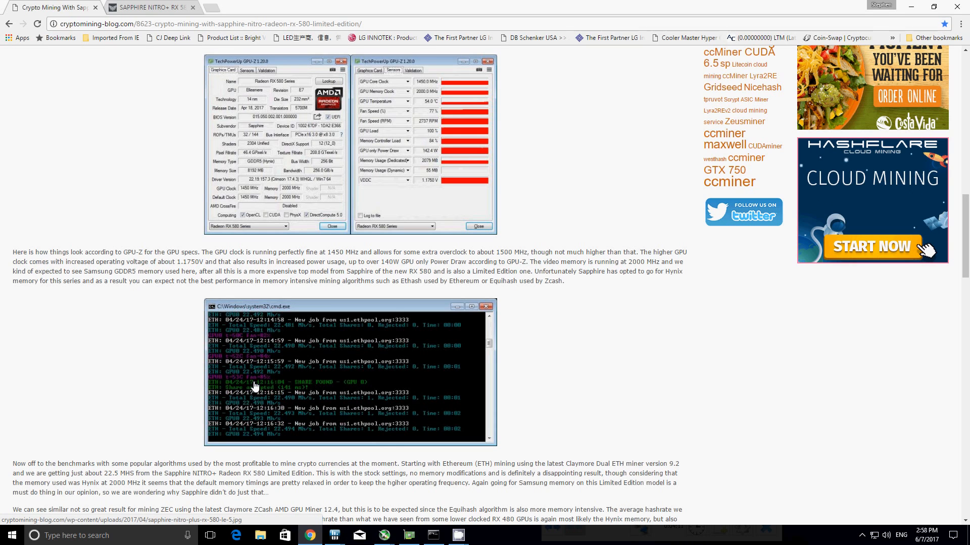
scroll(down, 3)
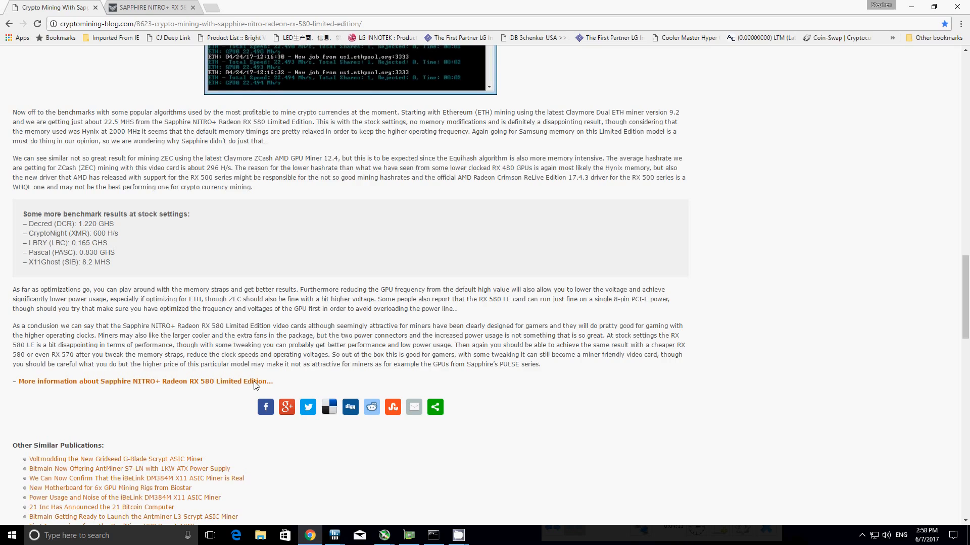
scroll(up, 3)
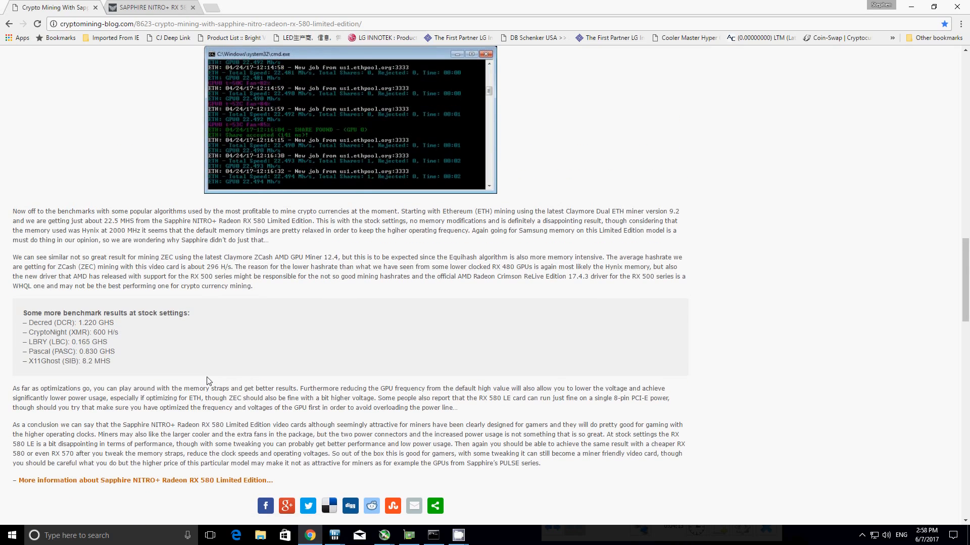
scroll(up, 3)
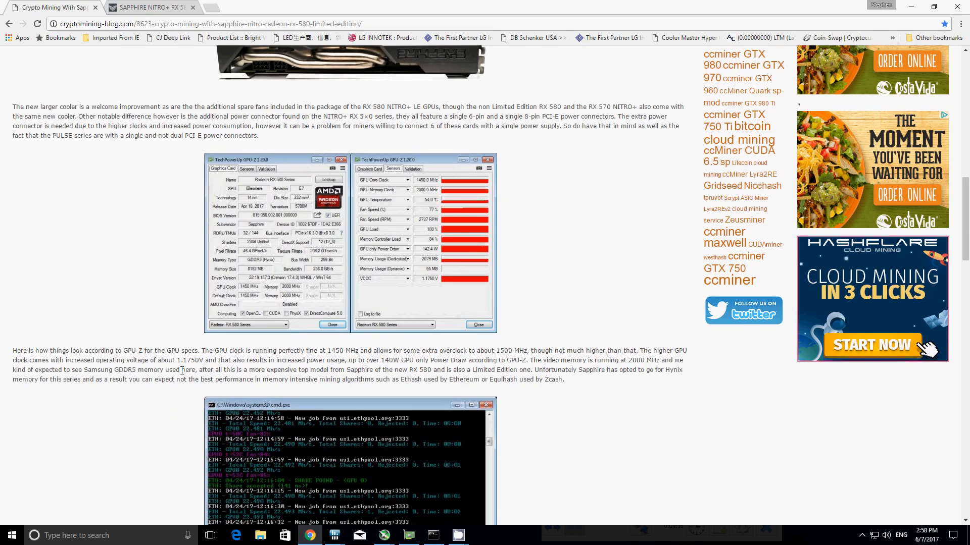
scroll(up, 3)
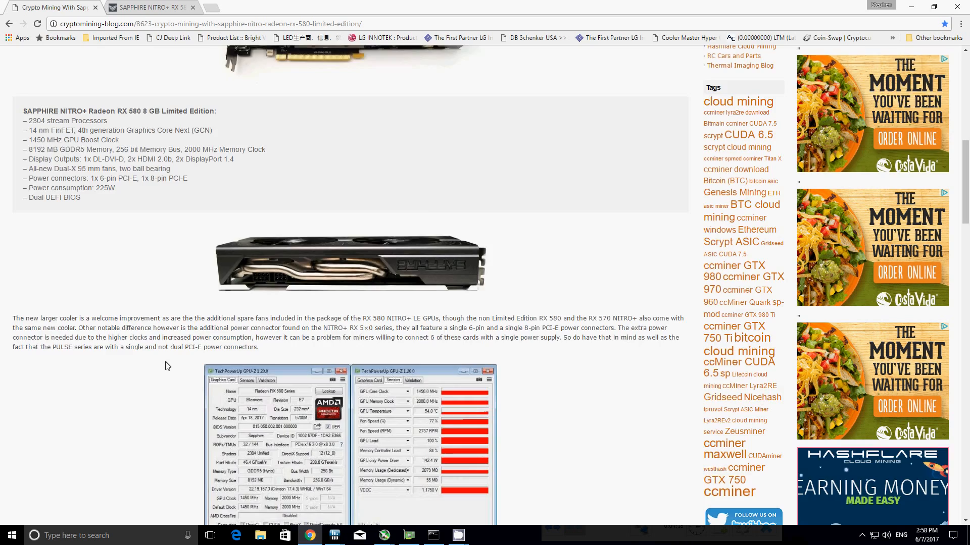
scroll(up, 3)
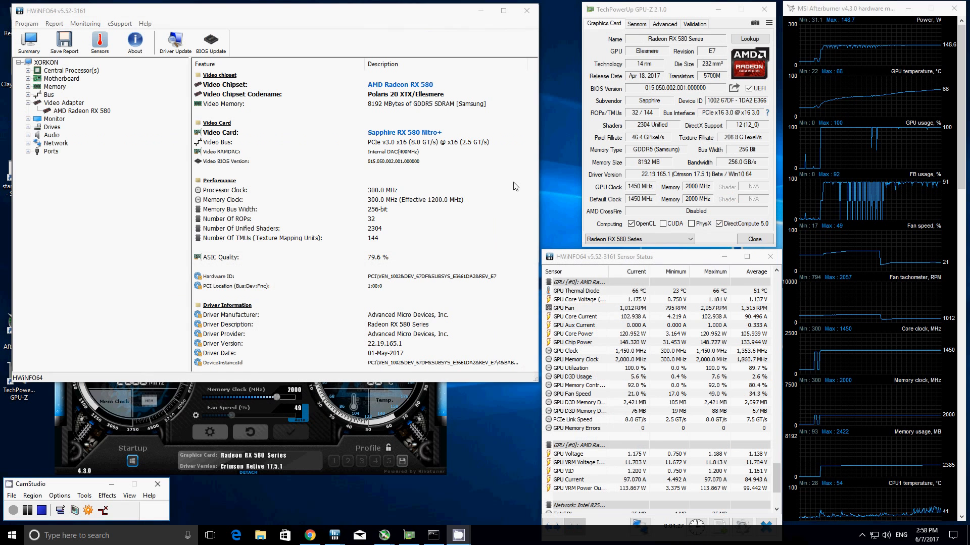
mouse_move(295, 221)
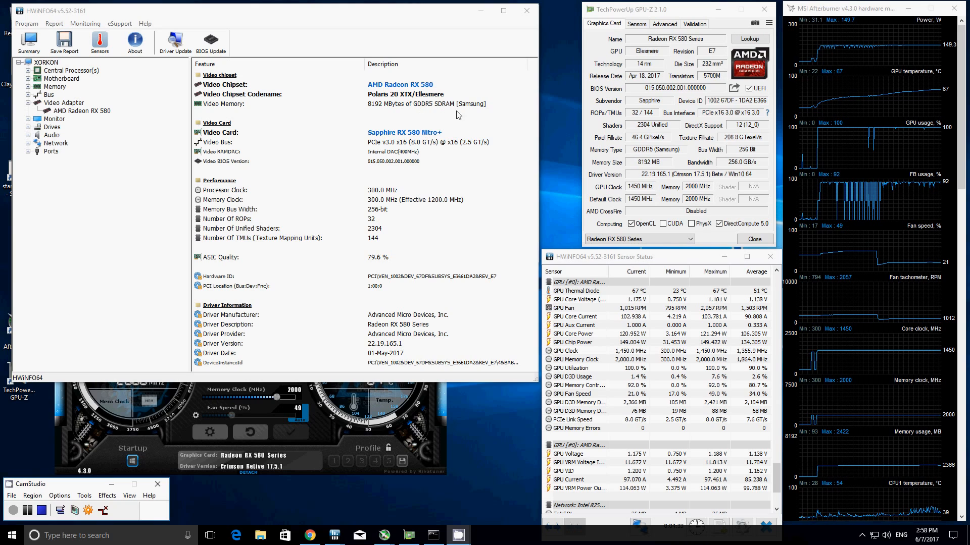
mouse_move(472, 112)
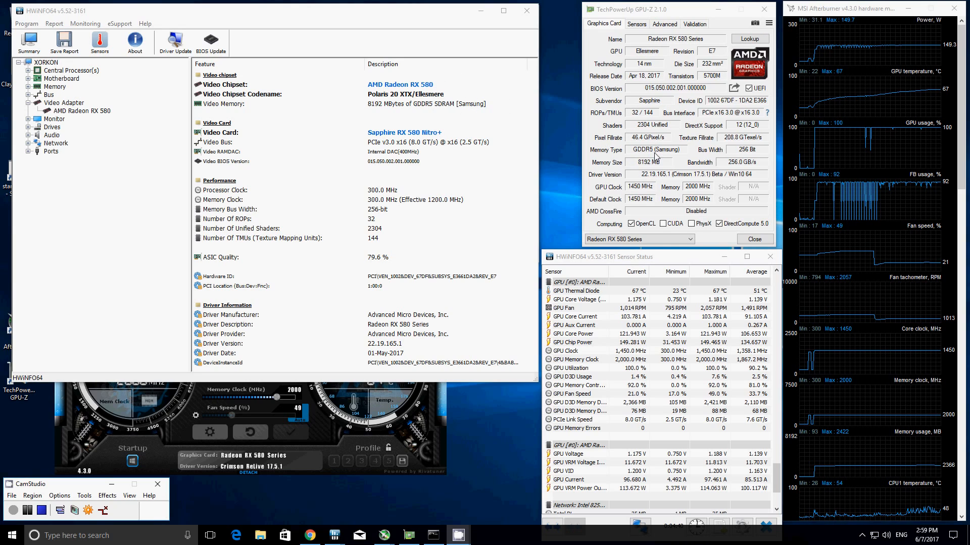
Inspect the RX 580's Video Adapter entries including 79.6% ASIC quality, then minimize HWiNFO64's summary
click(247, 258)
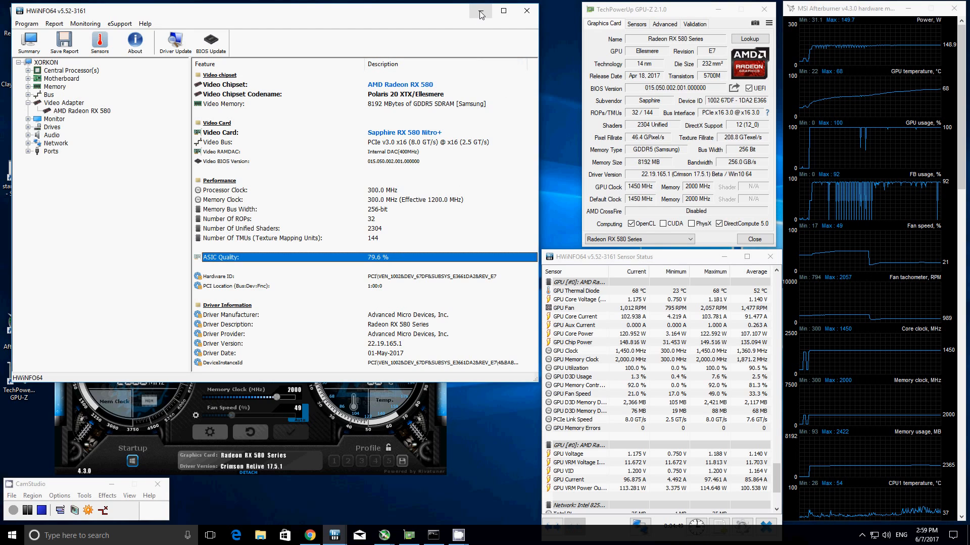
mouse_move(480, 13)
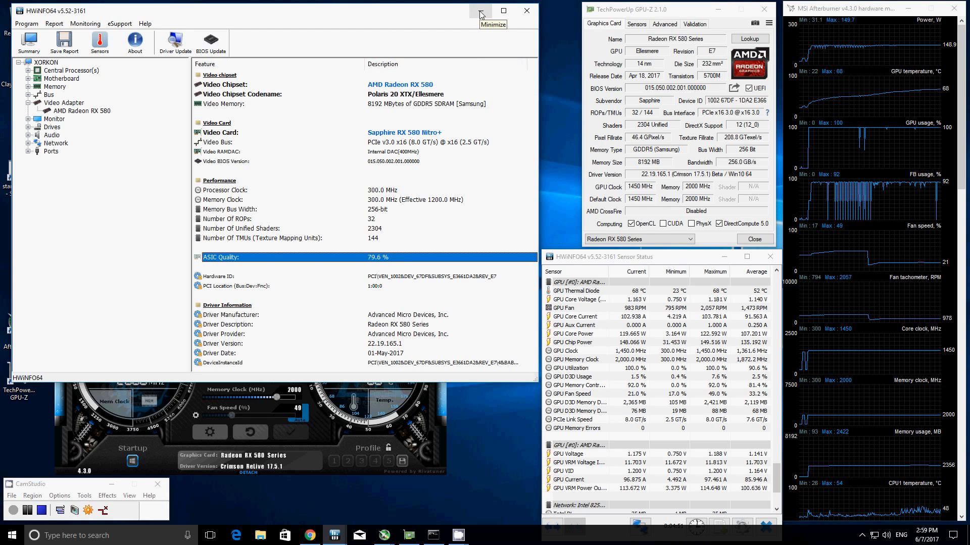
click(480, 11)
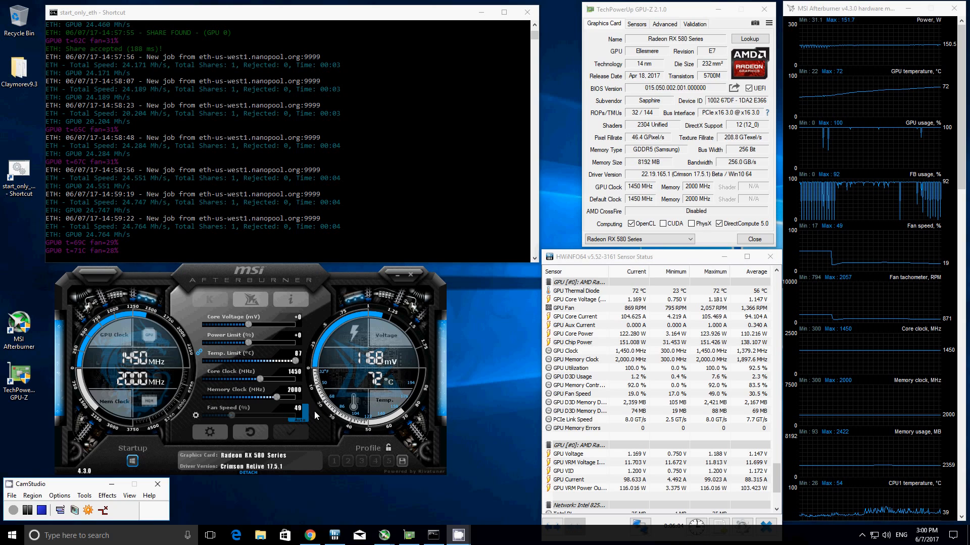
mouse_move(500, 371)
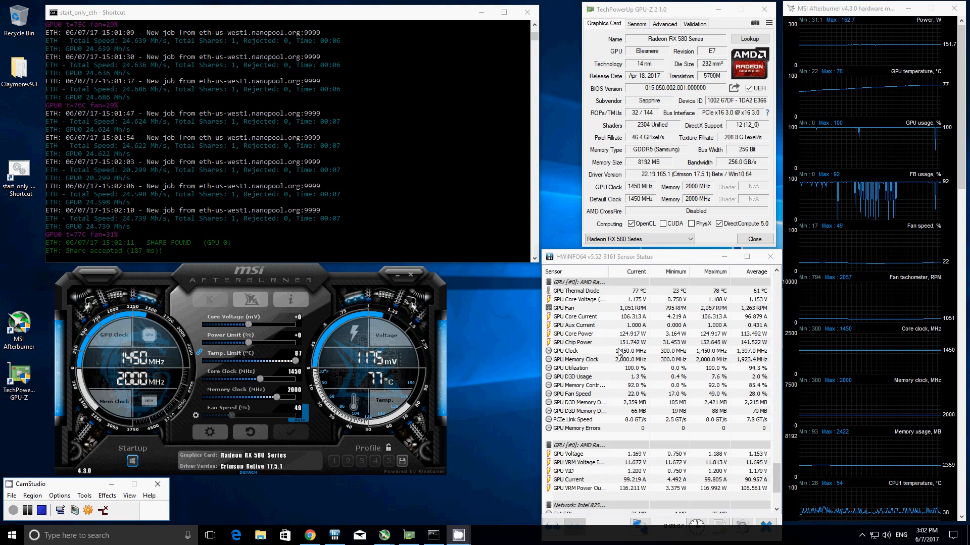
Restart the Claymore miner and watch it mine Ethereum near 28 Mh/s with no rejected shares
click(637, 23)
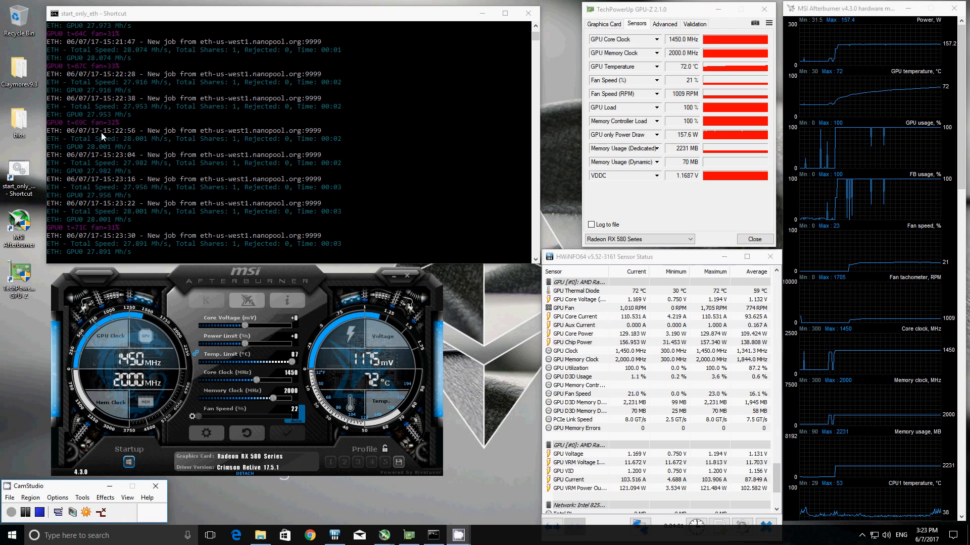
mouse_move(120, 257)
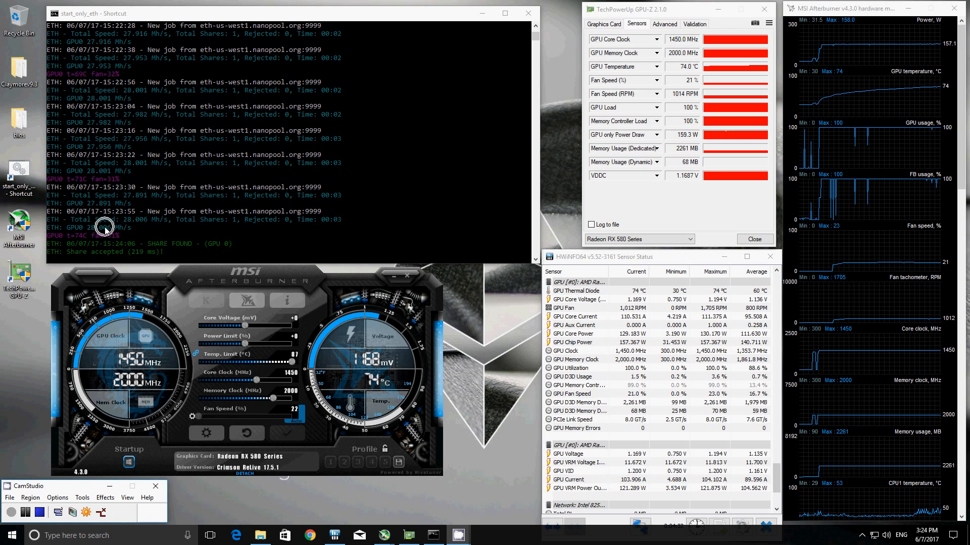
mouse_move(105, 233)
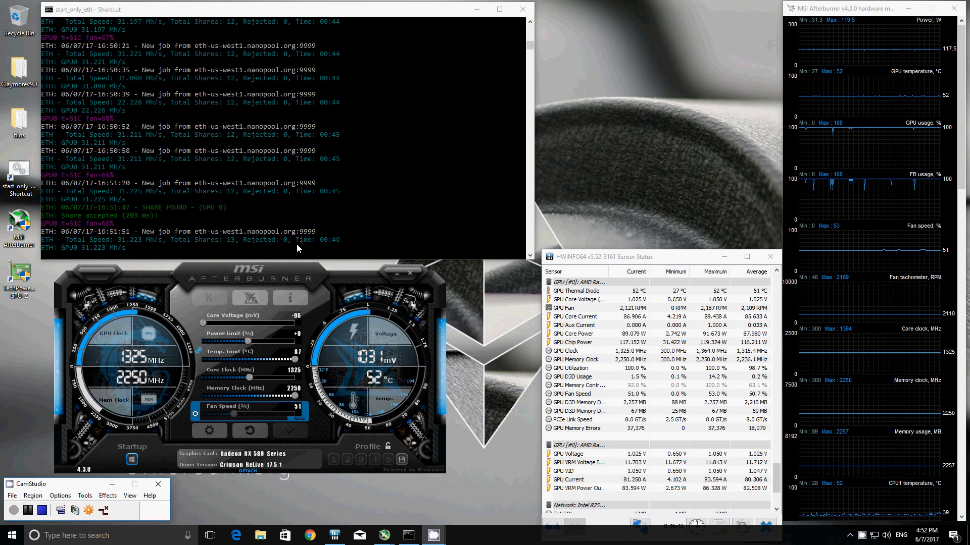
mouse_move(494, 365)
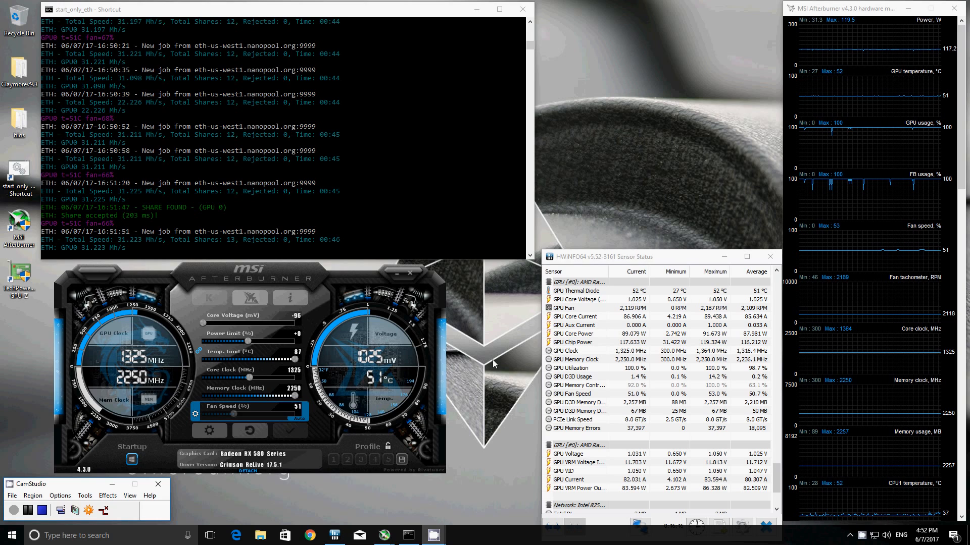
mouse_move(635, 438)
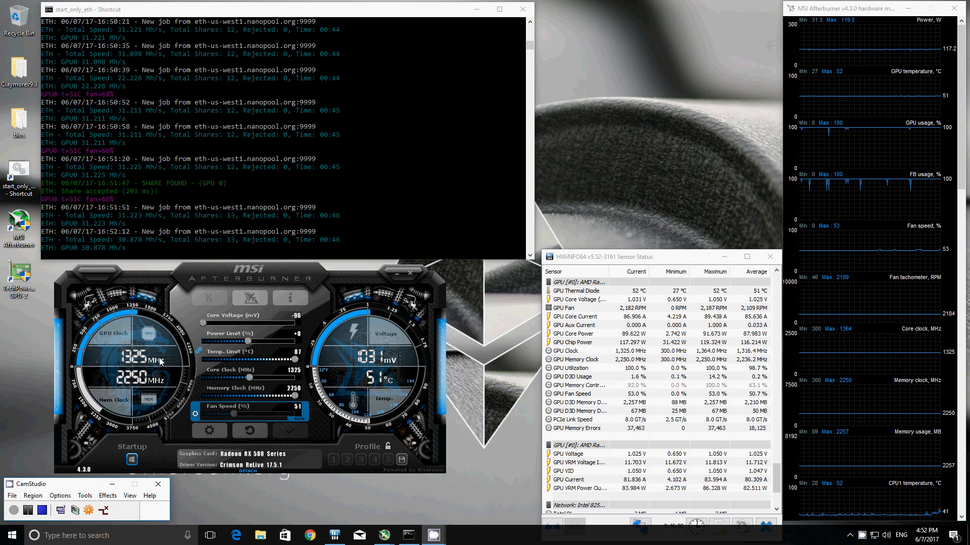
mouse_move(141, 259)
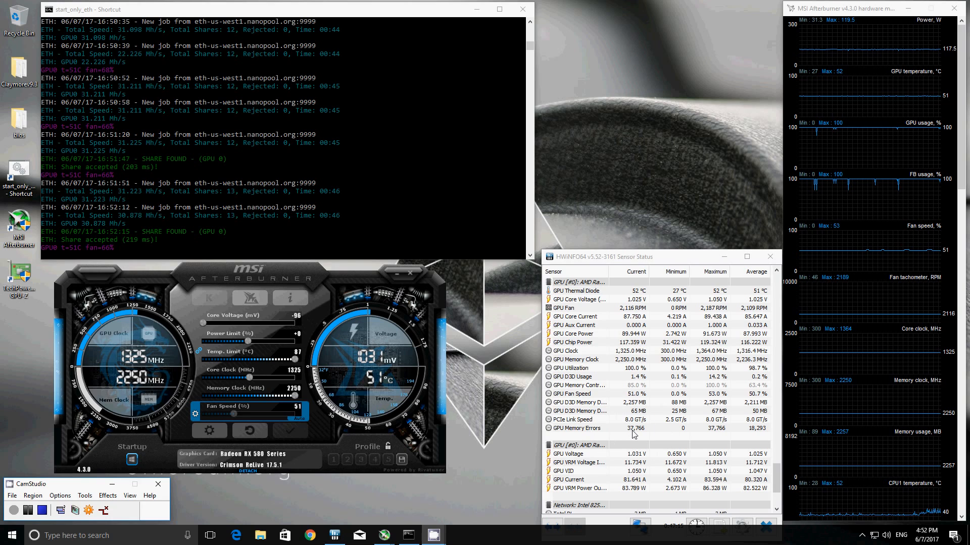
mouse_move(303, 395)
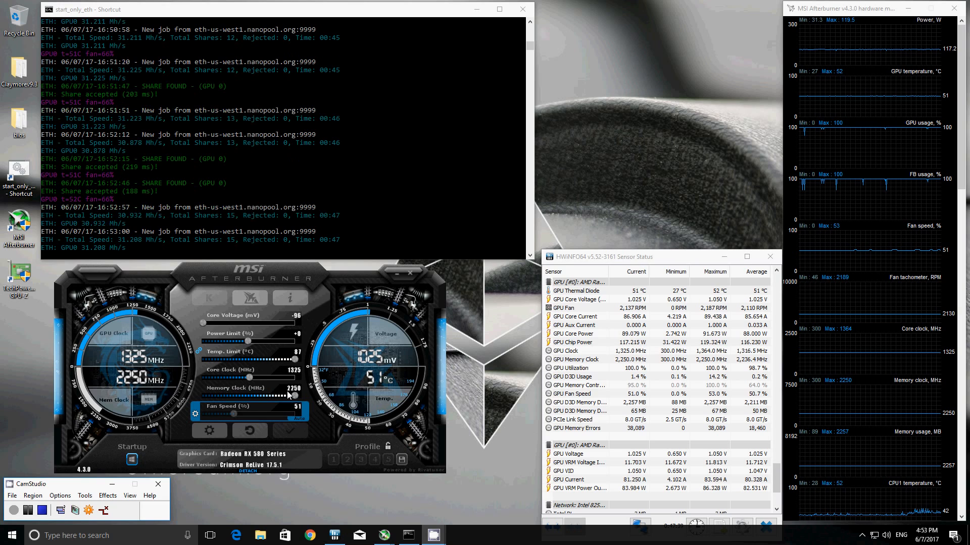
mouse_move(98, 260)
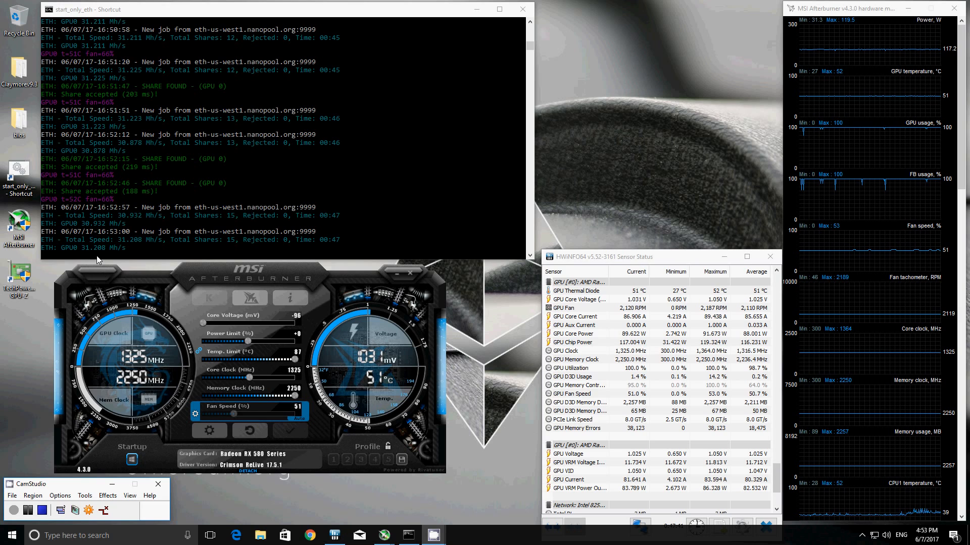